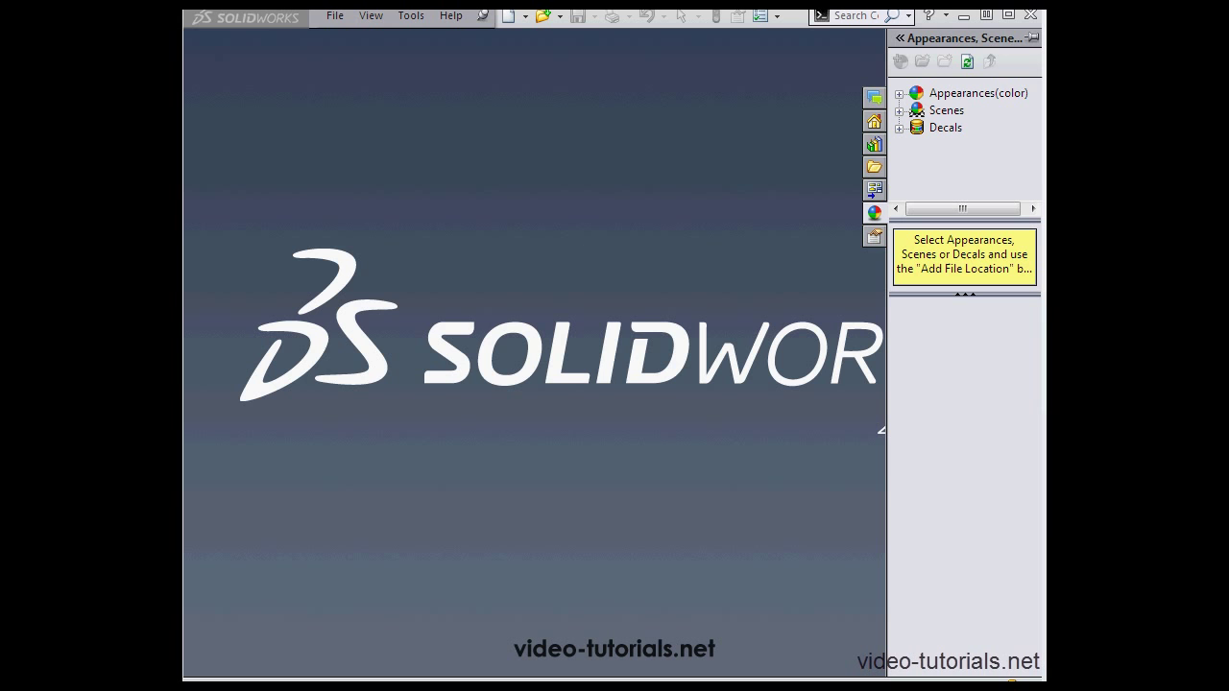
Show All Programs in the Start menu to reach the Startup folder's SolidWorks Fast Start entries
click(192, 682)
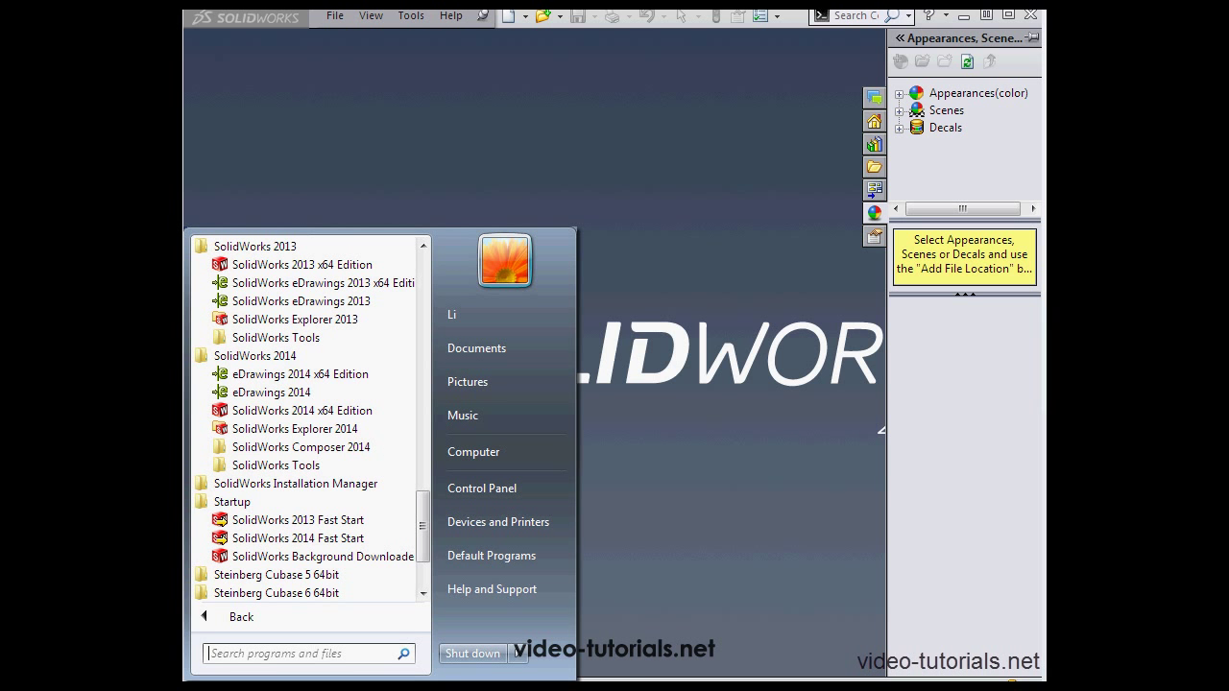